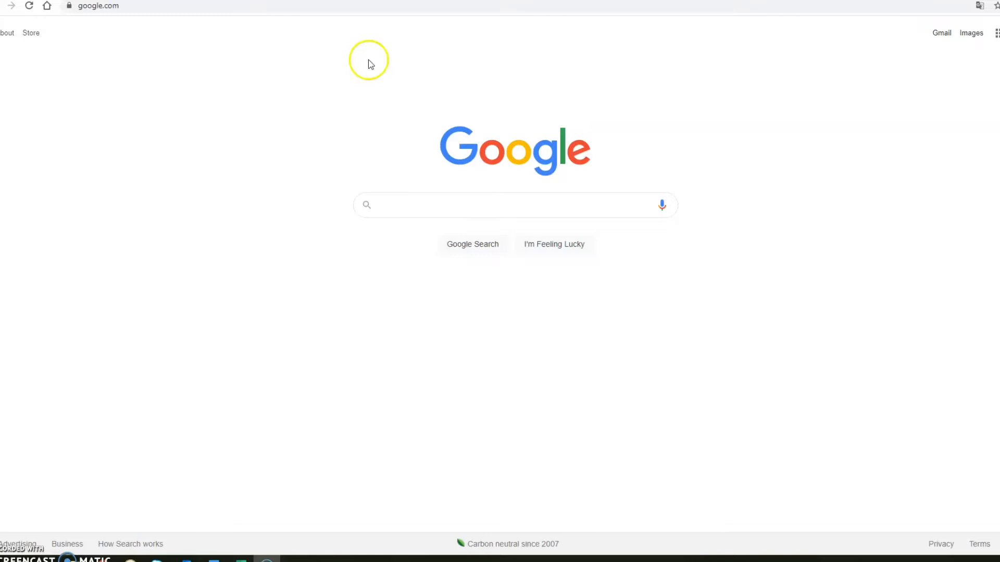
Go to mylibrary.us in Chrome's address bar.
left_click(99, 6)
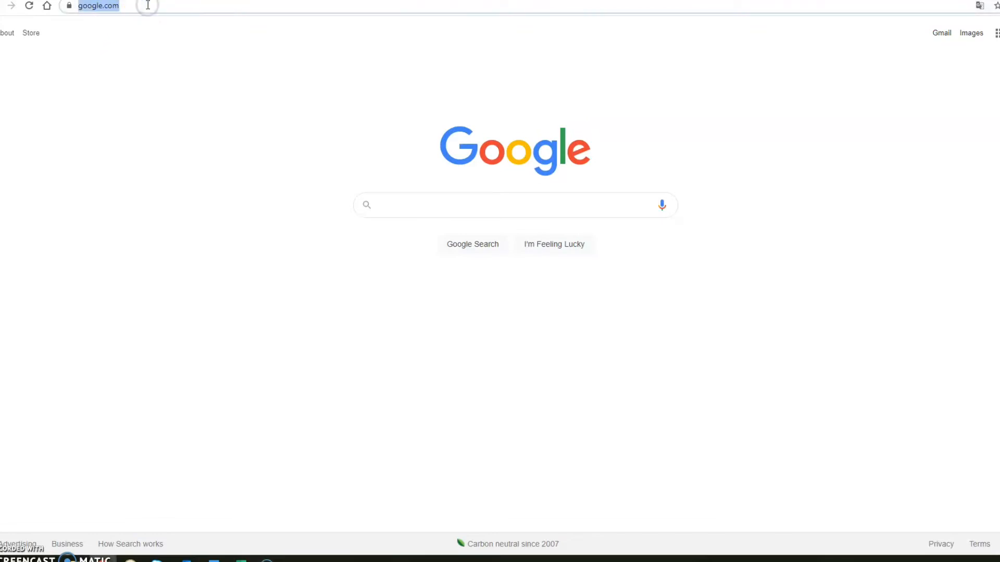
type("mylibrary.us")
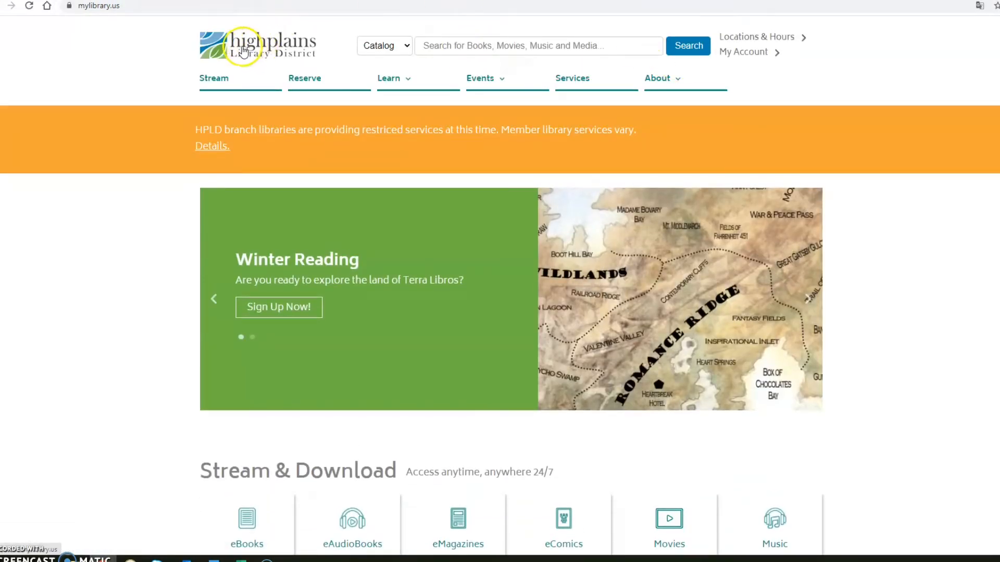
mouse_move(247, 63)
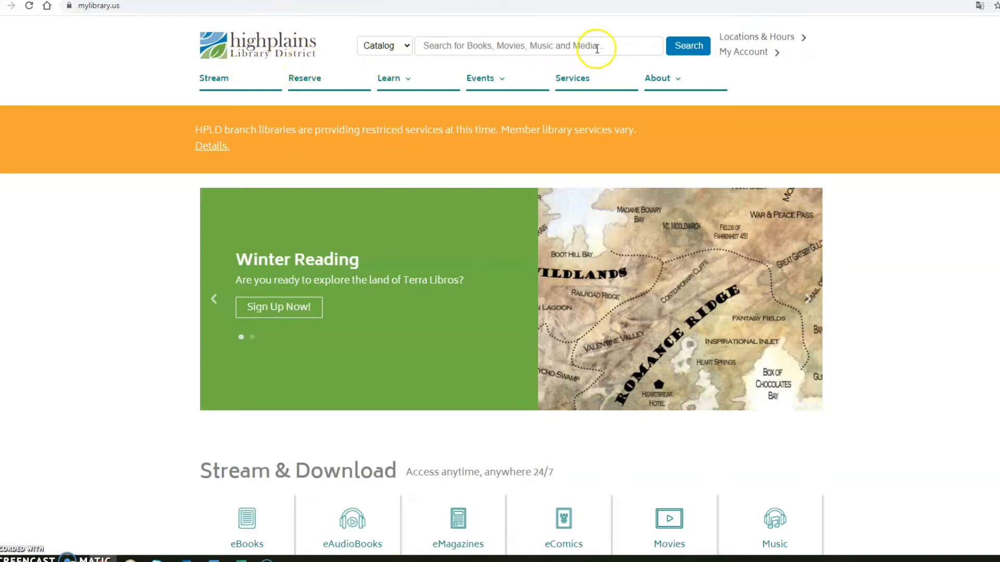
Open My Account to reach the Library Account Login form.
left_click(741, 51)
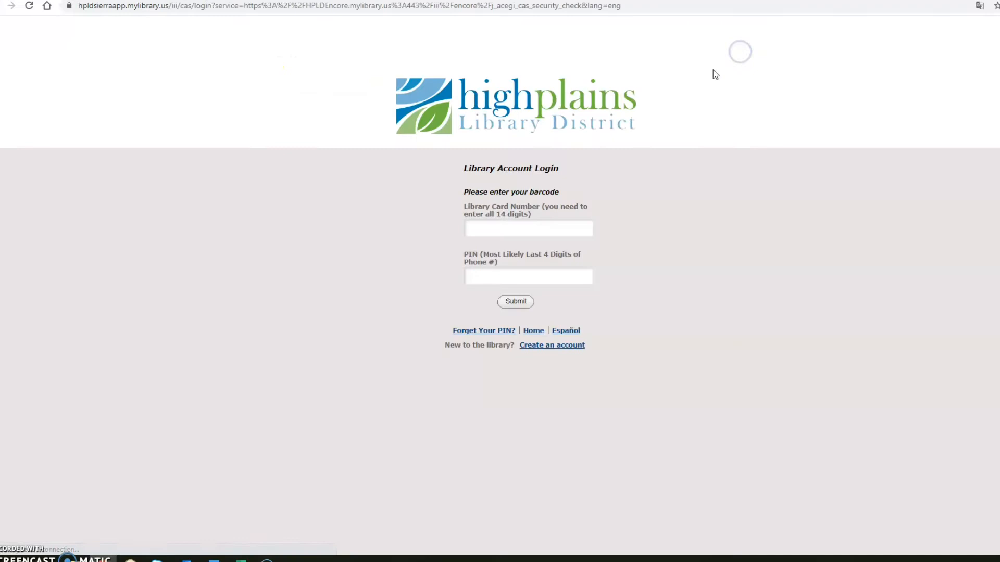
left_click(528, 228)
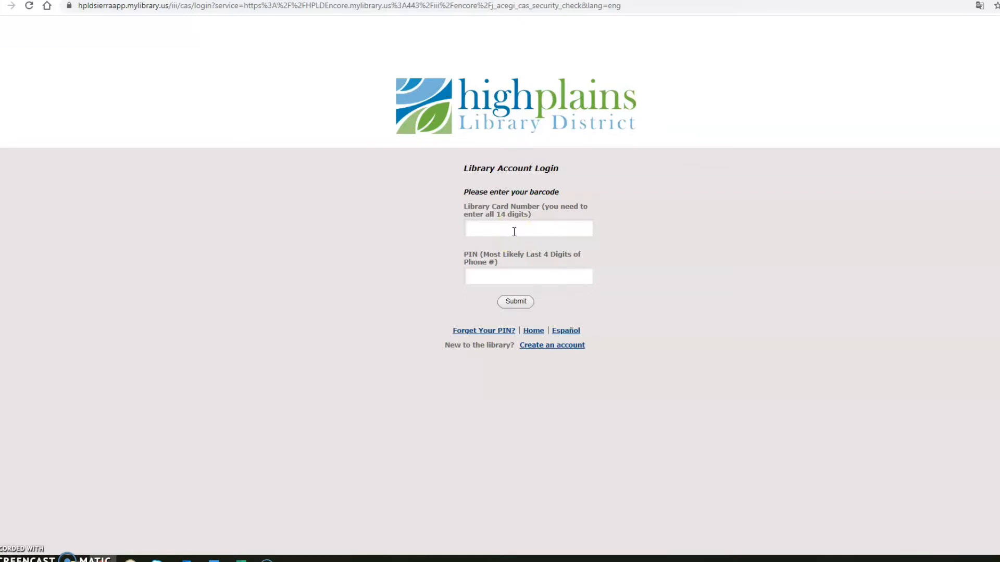
left_click(516, 229)
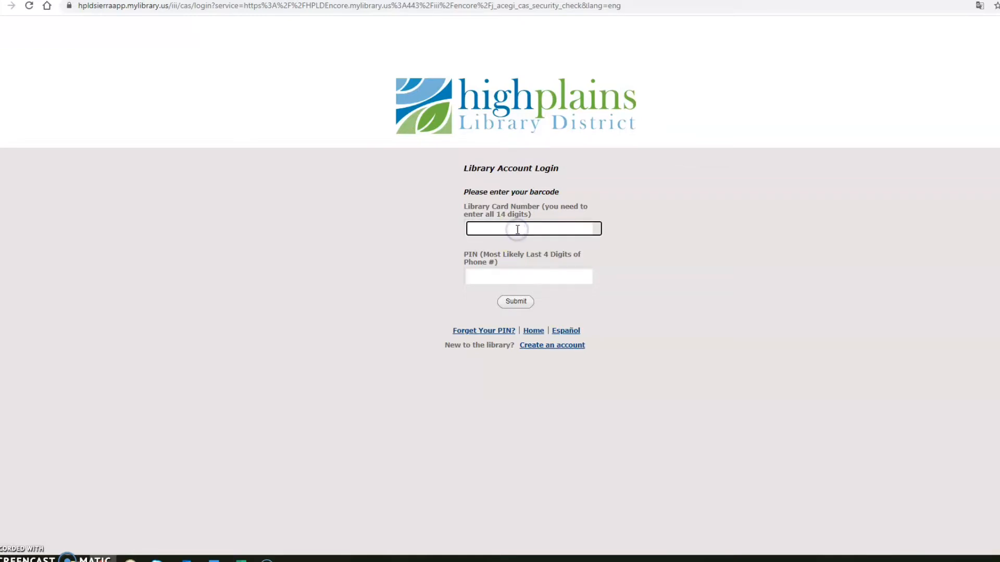
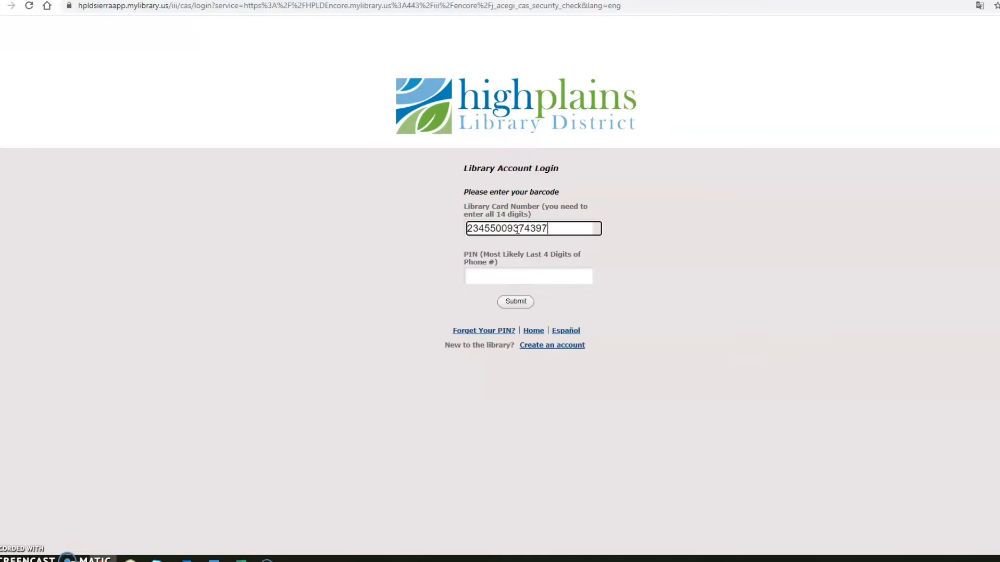
left_click(532, 276)
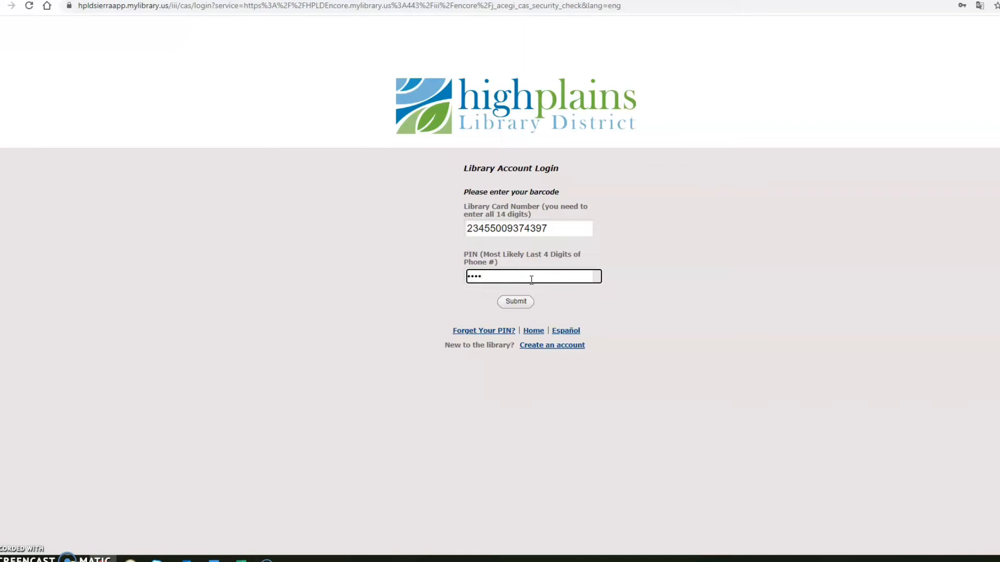
left_click(515, 300)
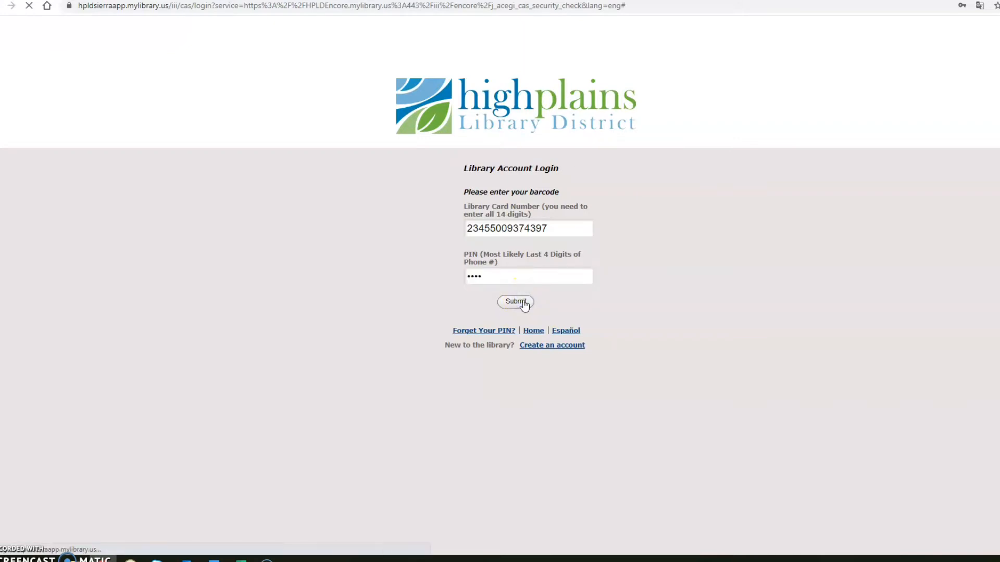
left_click(515, 301)
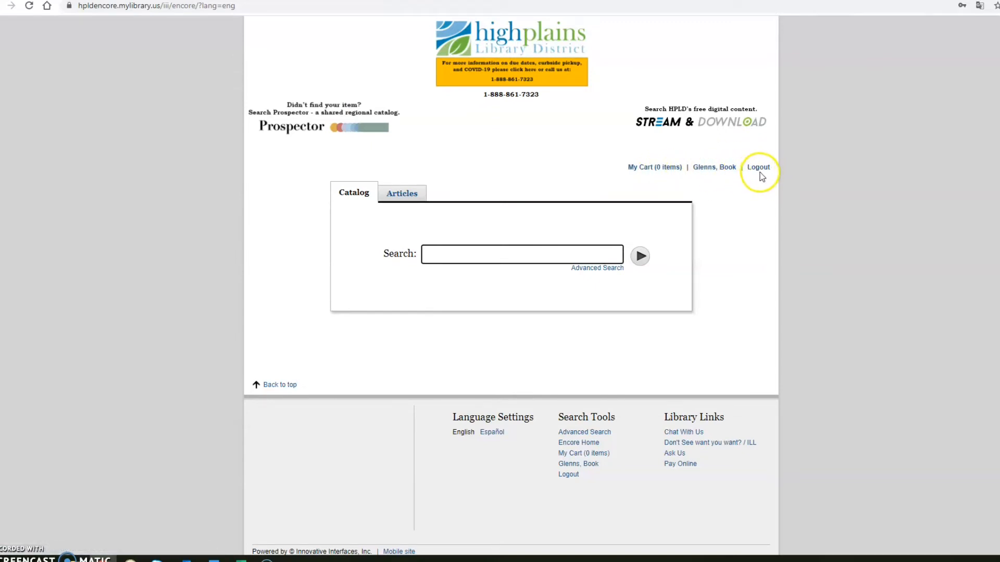
Open the account page and view Holds (2), listing Funny girl and Longbourn.
left_click(714, 167)
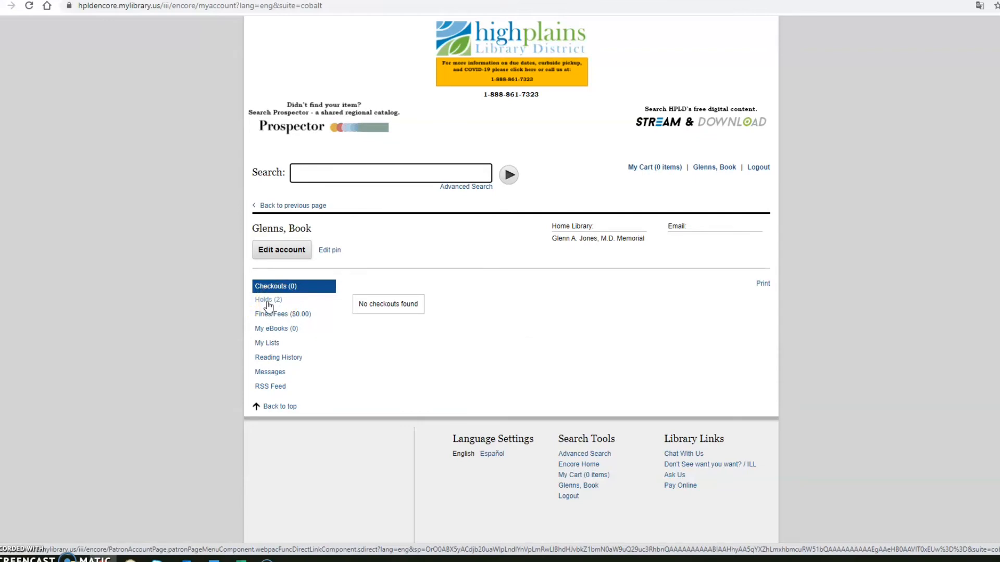
left_click(267, 299)
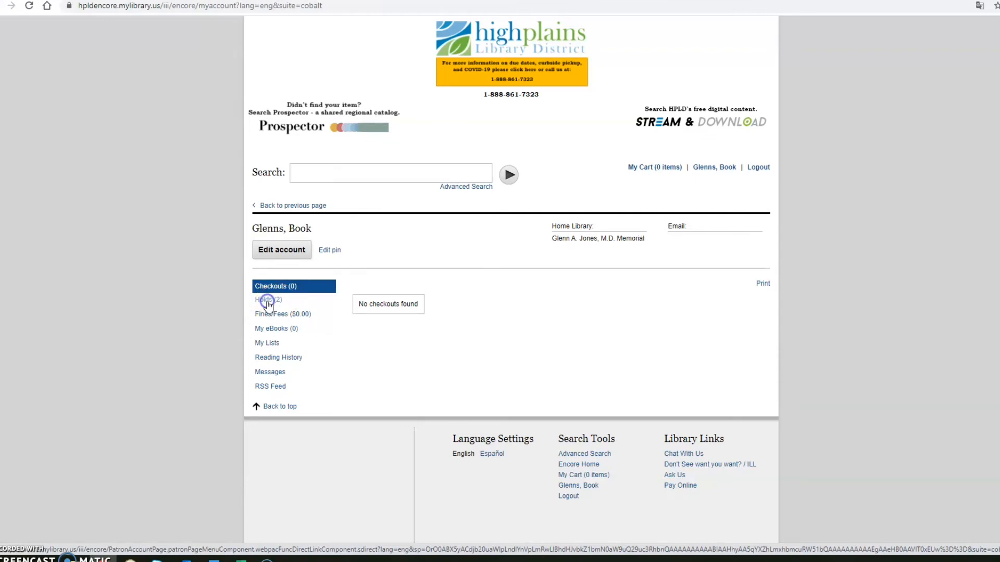
left_click(268, 300)
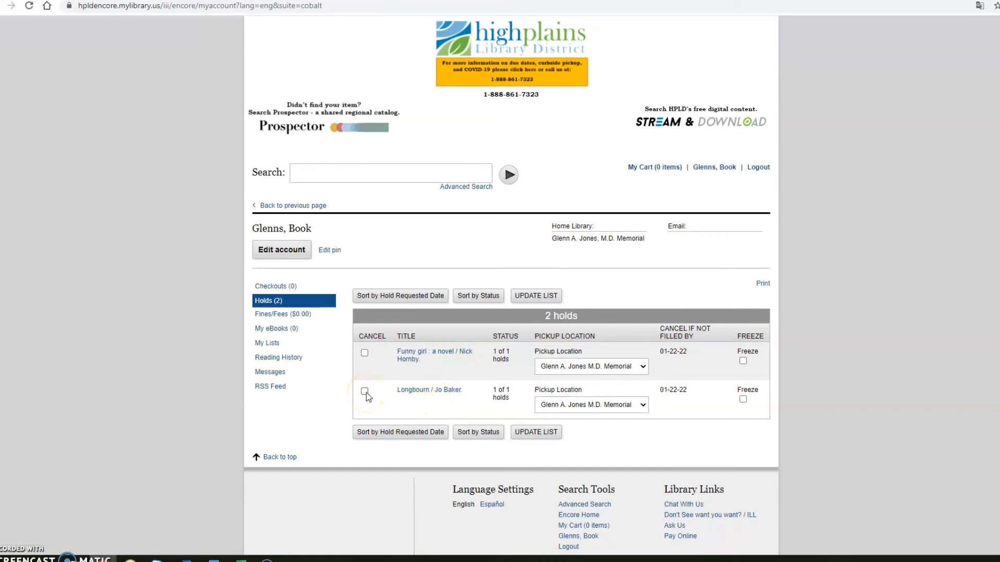
Mark Longbourn for cancellation, update the list and confirm with YES.
left_click(364, 391)
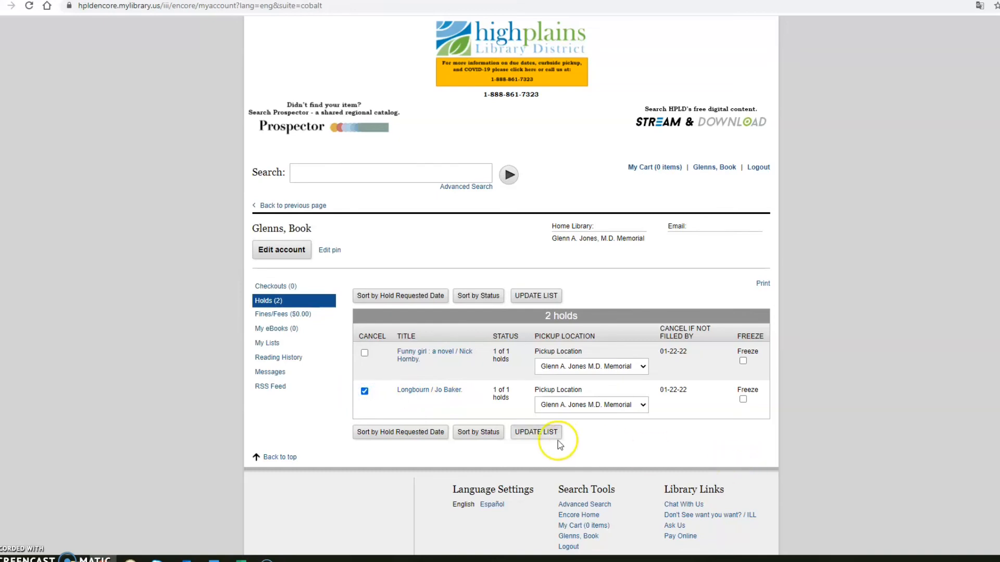
left_click(535, 431)
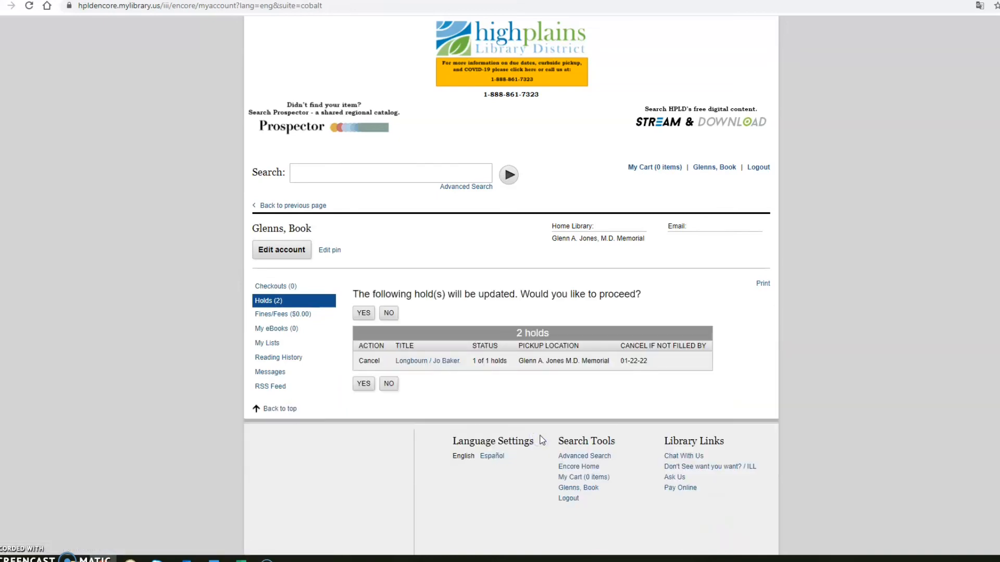
mouse_move(580, 303)
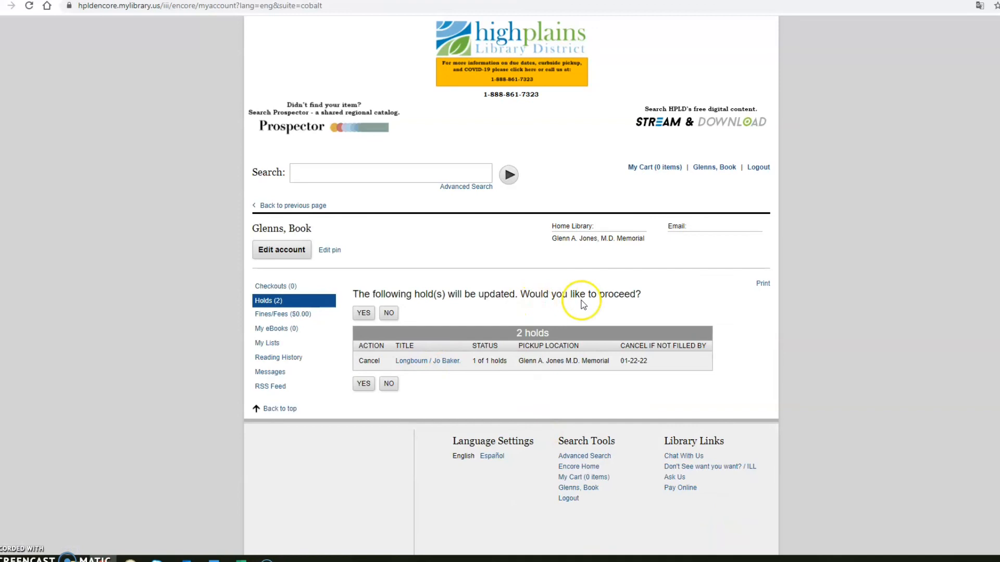
mouse_move(462, 312)
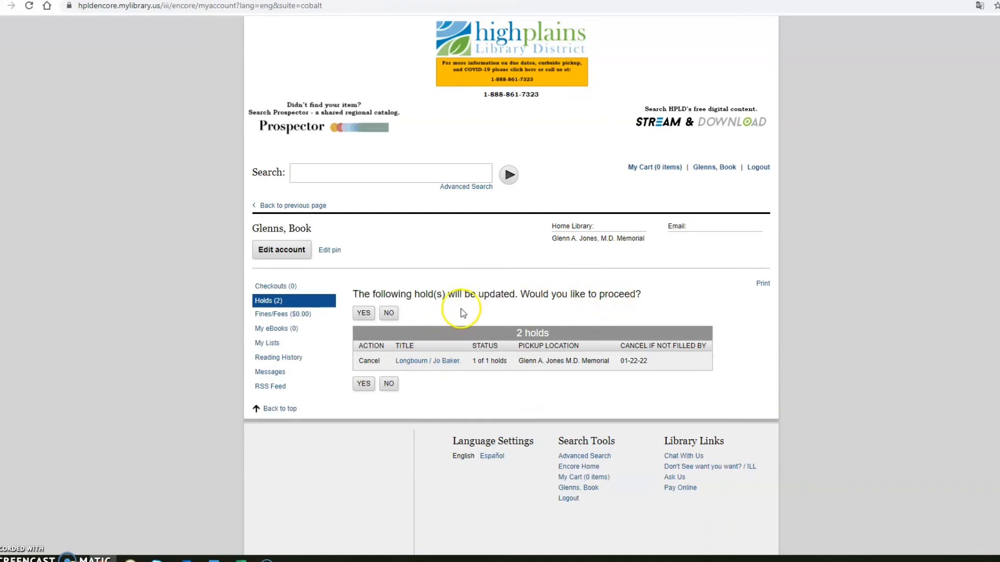
left_click(363, 312)
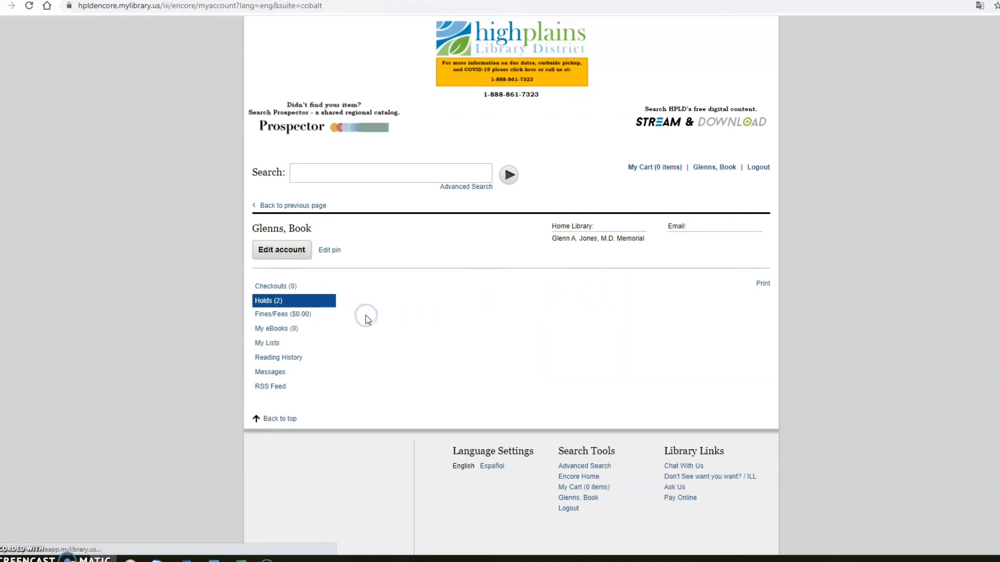